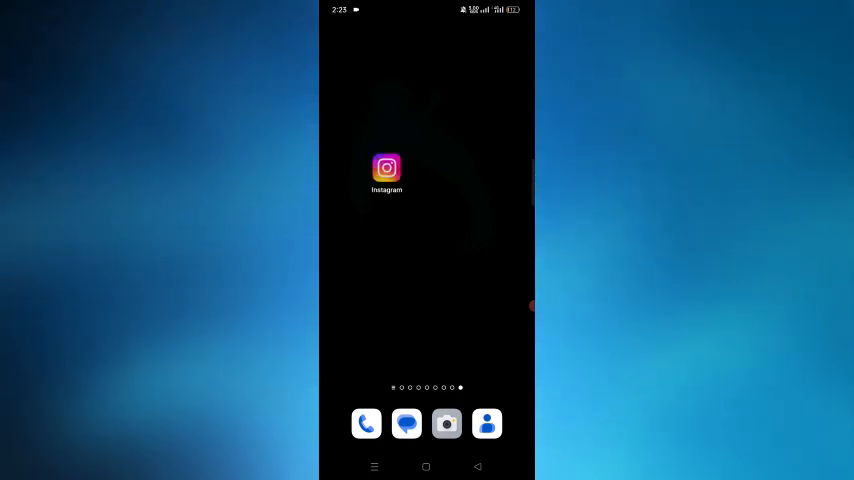
Step: Launch Instagram from the phone's home screen into the home feed
left_click(386, 168)
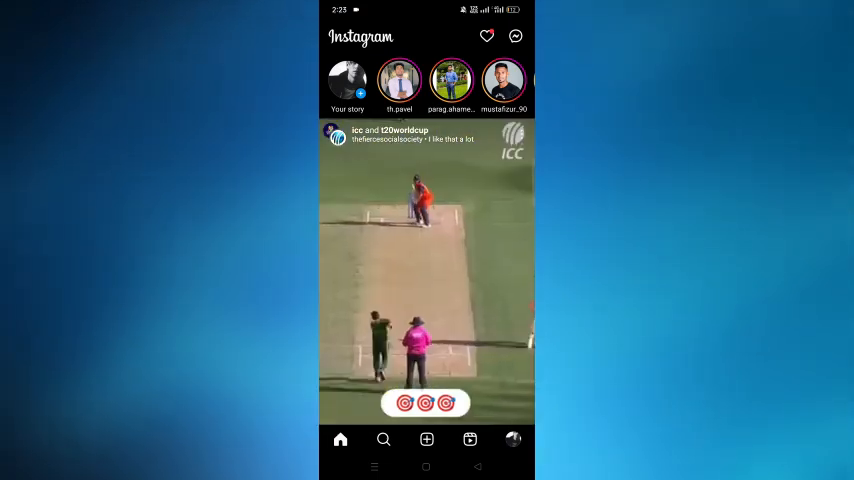
Step: Reach the story camera via the create button, backing out of the New post gallery first
left_click(426, 439)
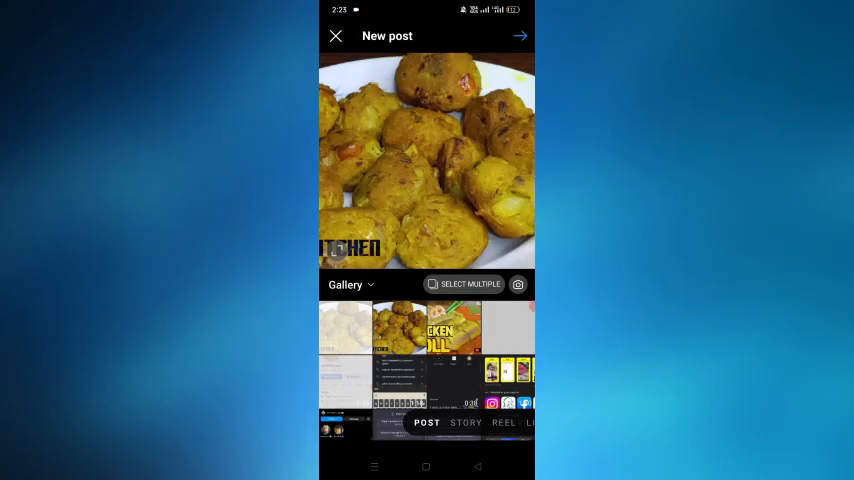
left_click(336, 36)
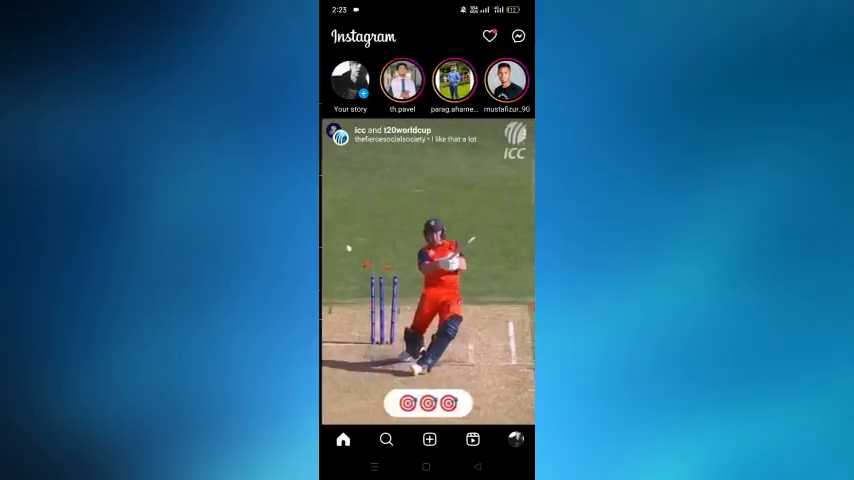
left_click(429, 440)
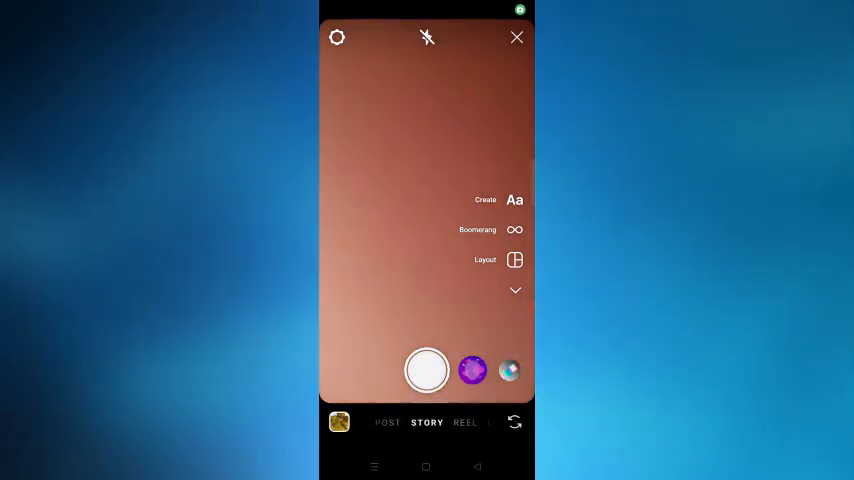
Step: Switch the camera mode selector from Story to Reel
left_click(431, 422)
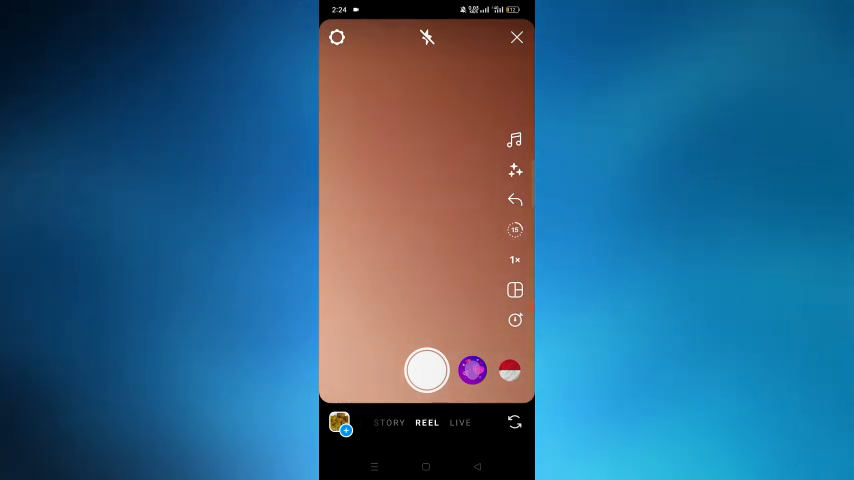
Step: Set the reel recording length to 60 seconds from the right toolbar length chooser
left_click(514, 230)
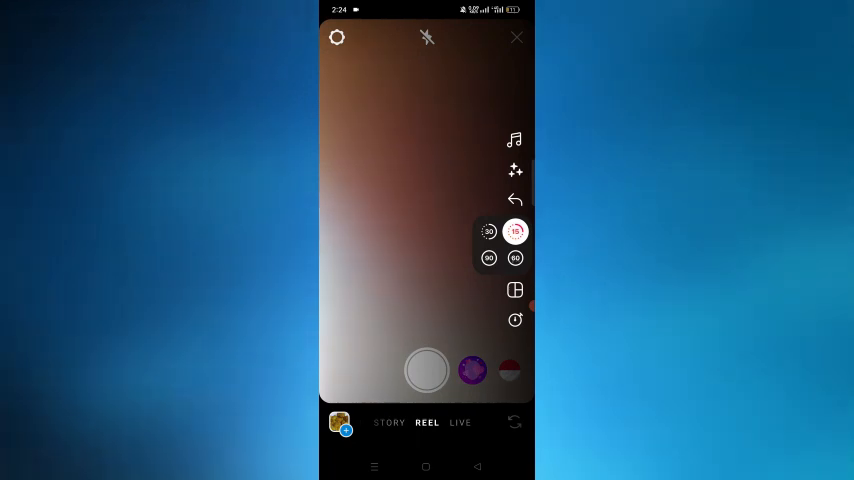
left_click(515, 231)
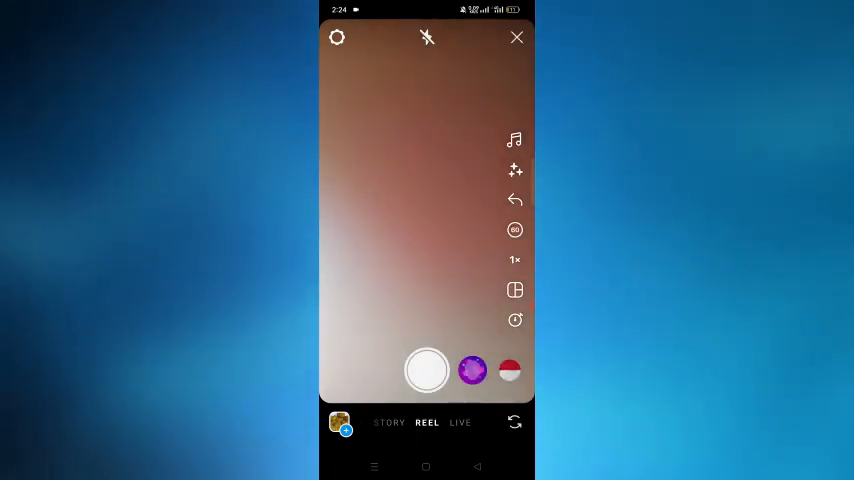